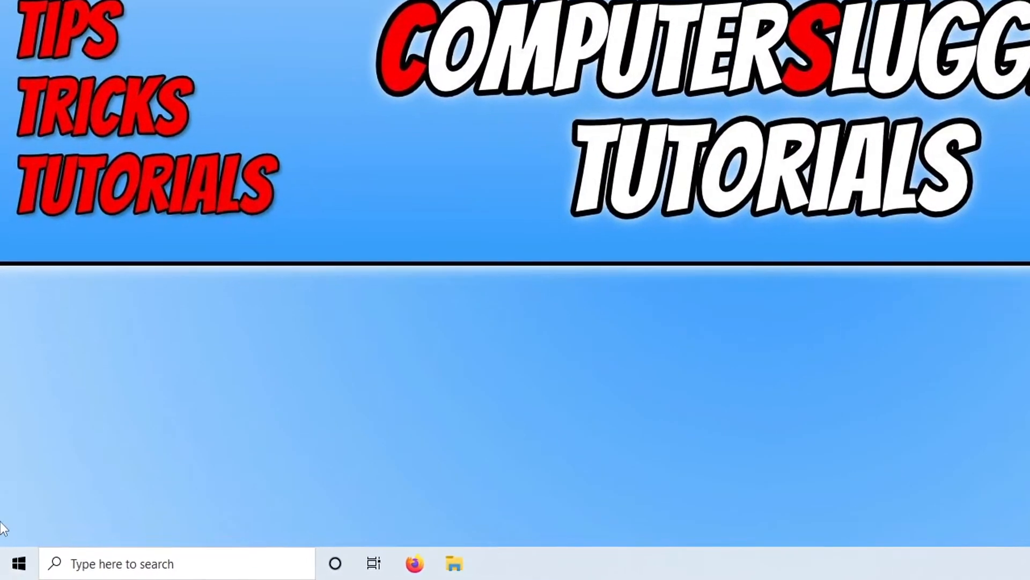
Step: Check for Windows updates in Settings and confirm the device is up to date
right_click(18, 563)
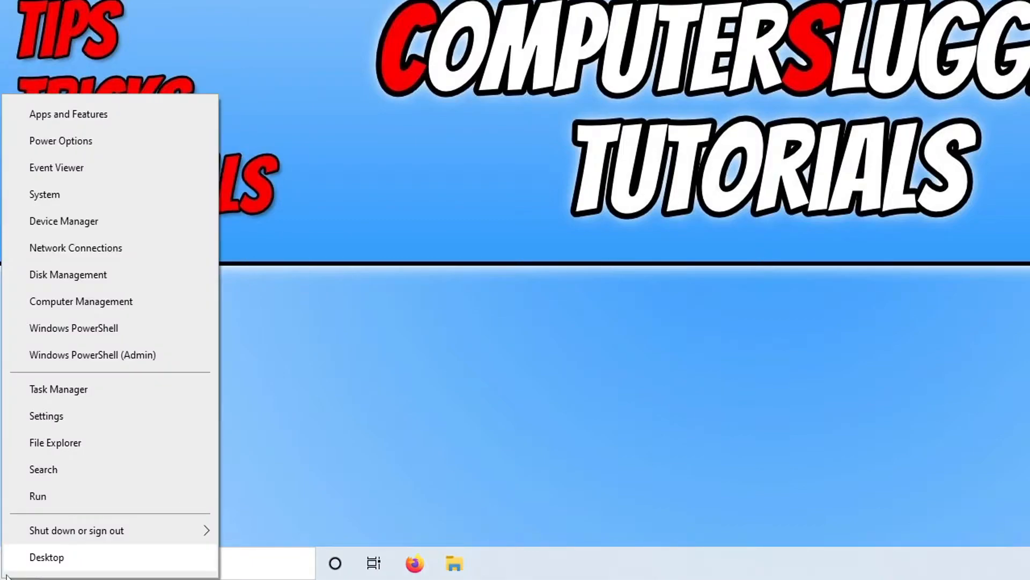
left_click(46, 415)
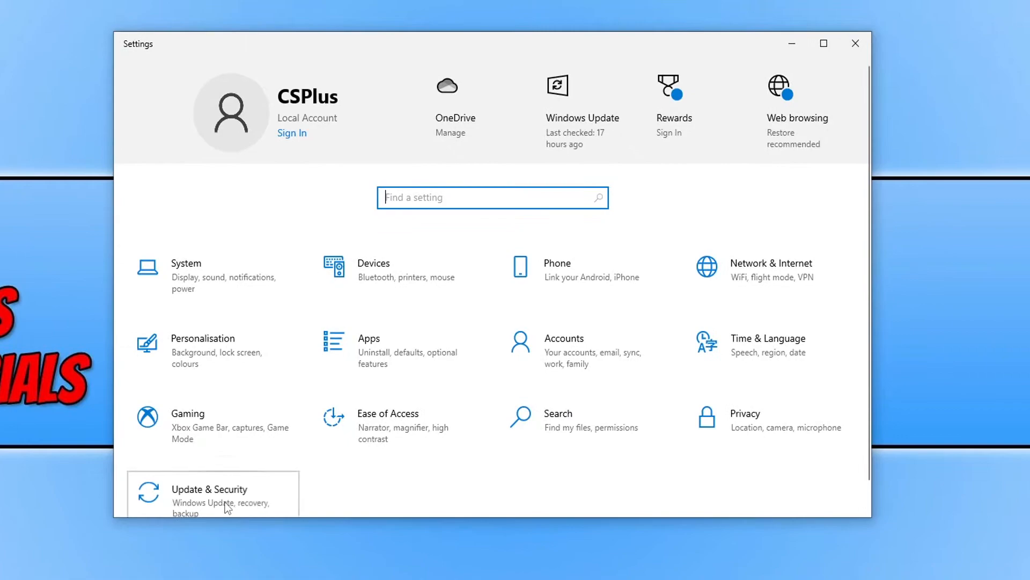
left_click(209, 489)
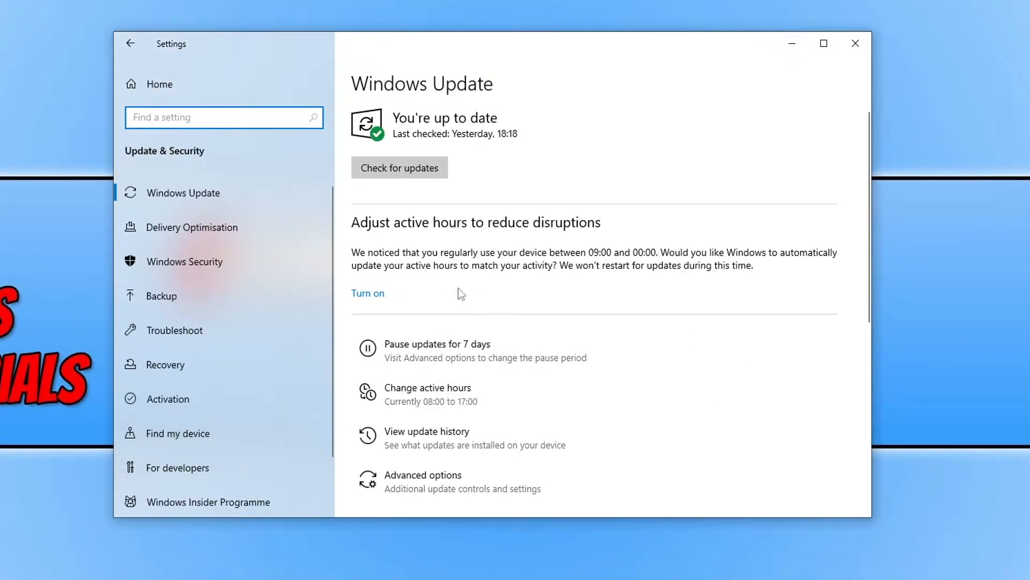
left_click(399, 167)
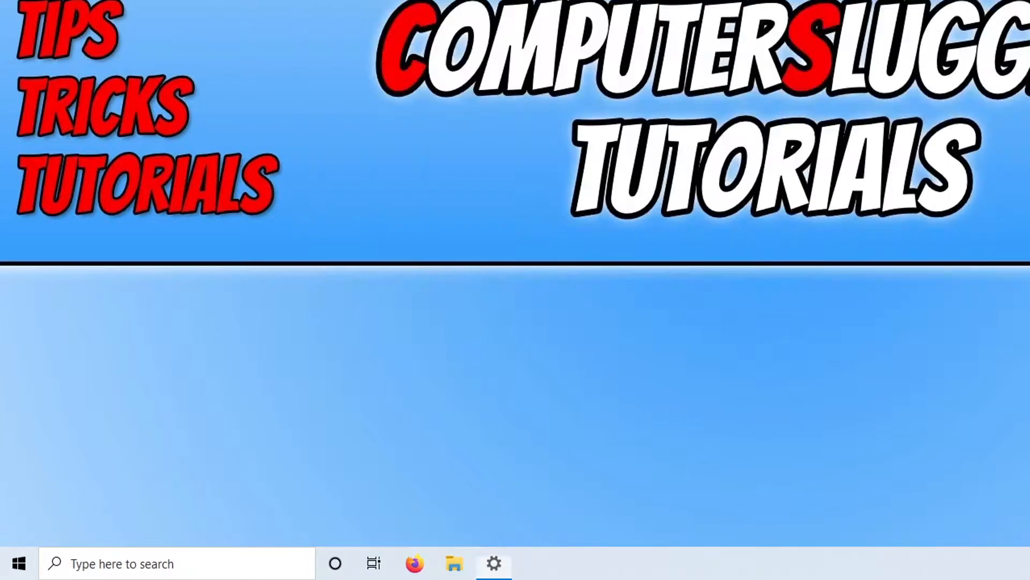
Step: Search 'dis' to launch Disk Clean-up on drive C
left_click(18, 563)
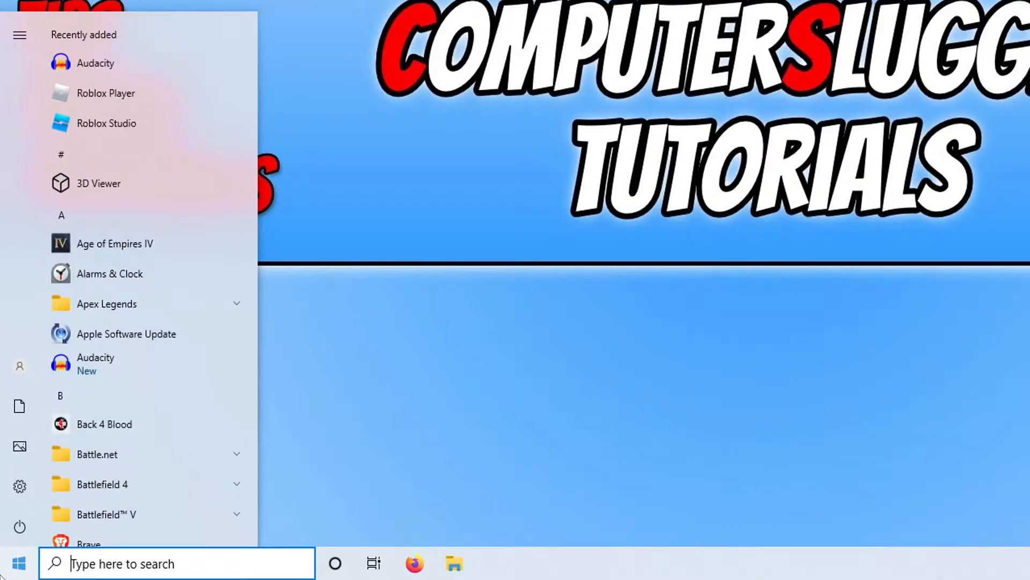
type("dis")
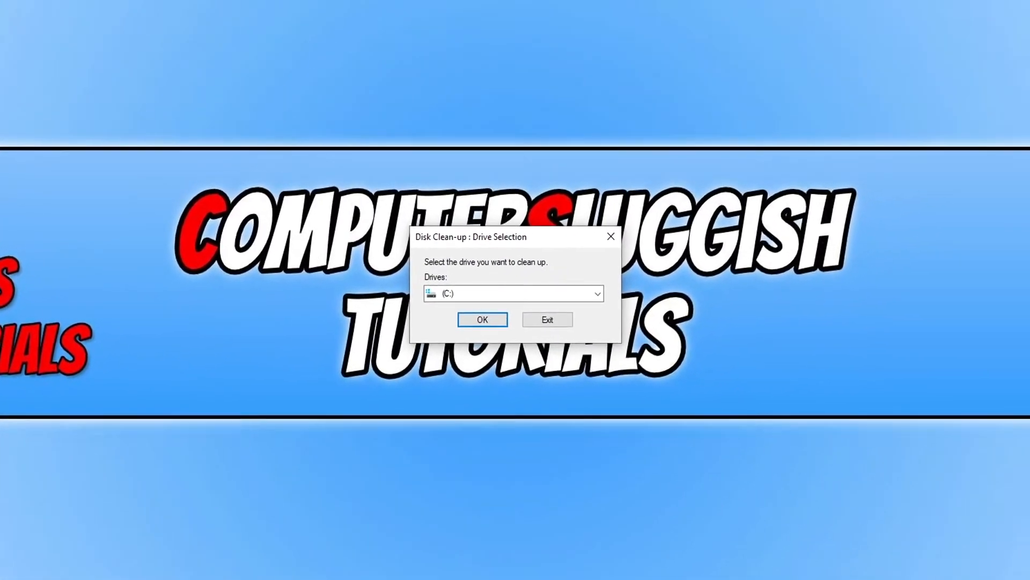
left_click(482, 319)
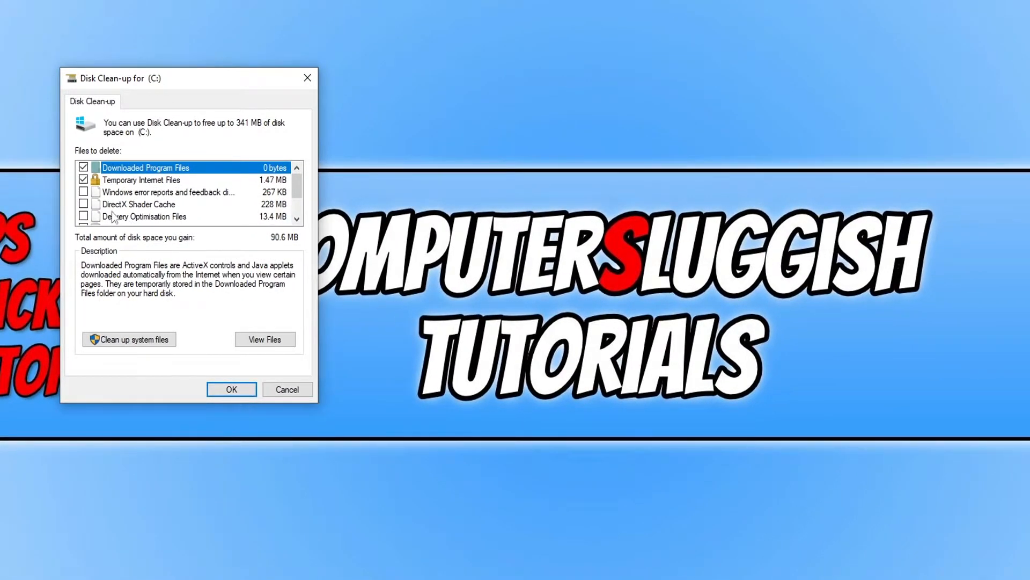
Step: Tick only DirectX Shader Cache and confirm permanently deleting it
left_click(84, 204)
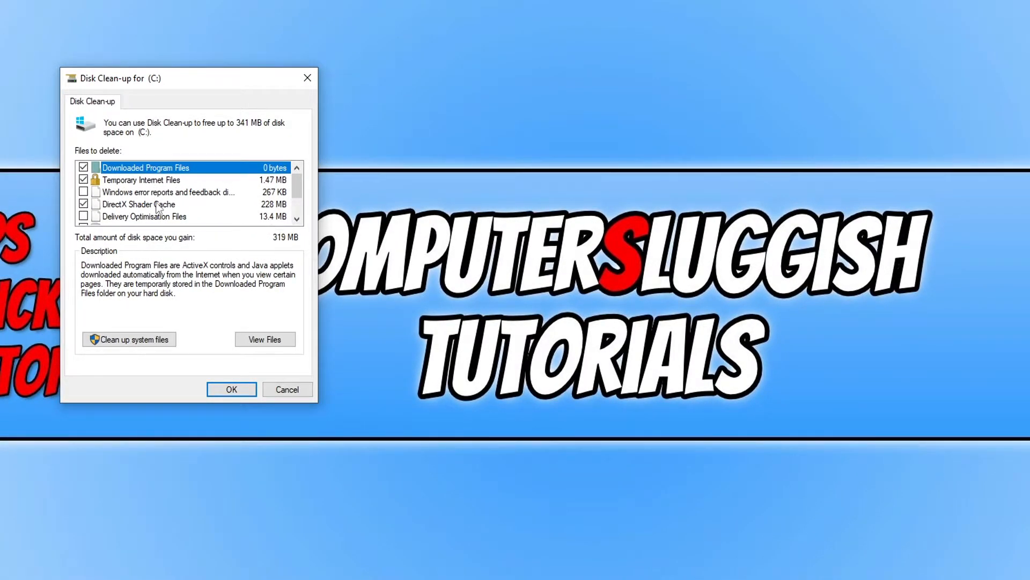
left_click(84, 167)
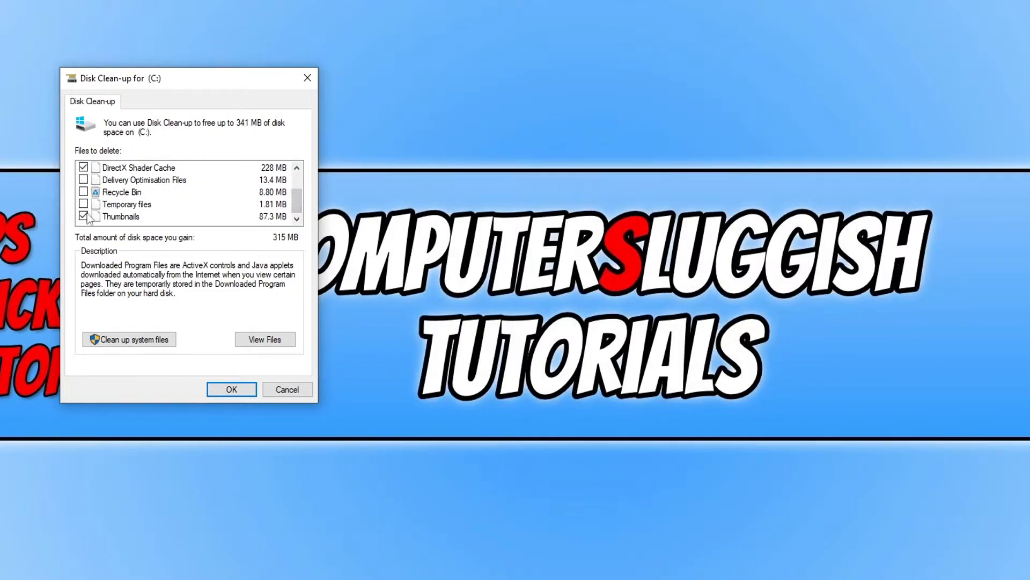
left_click(83, 217)
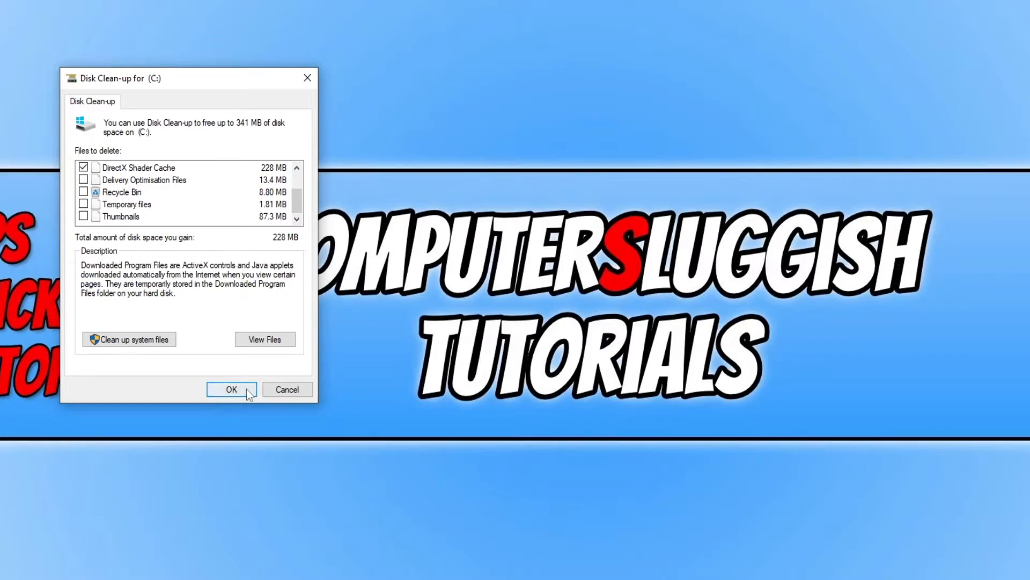
left_click(231, 389)
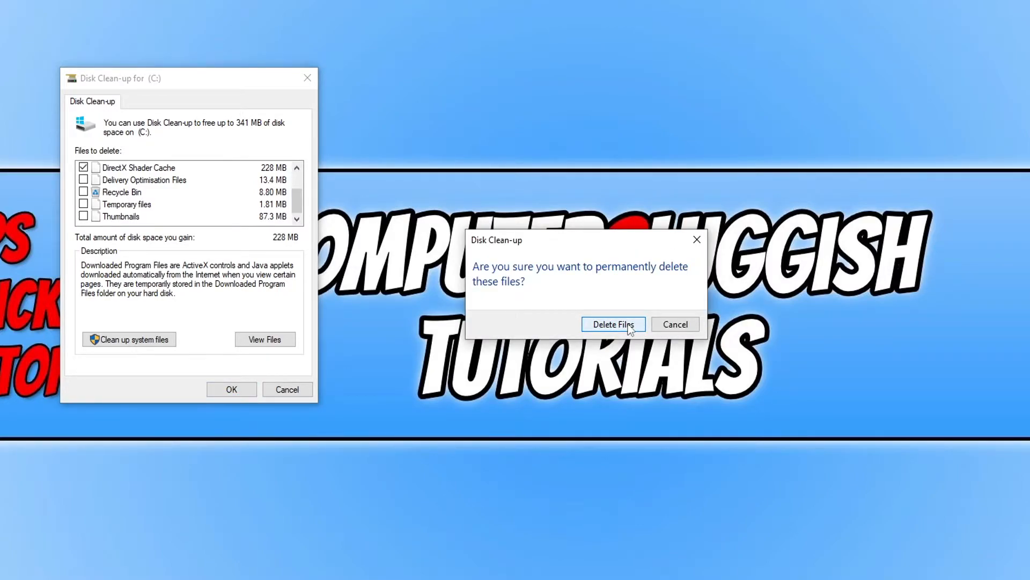
left_click(613, 324)
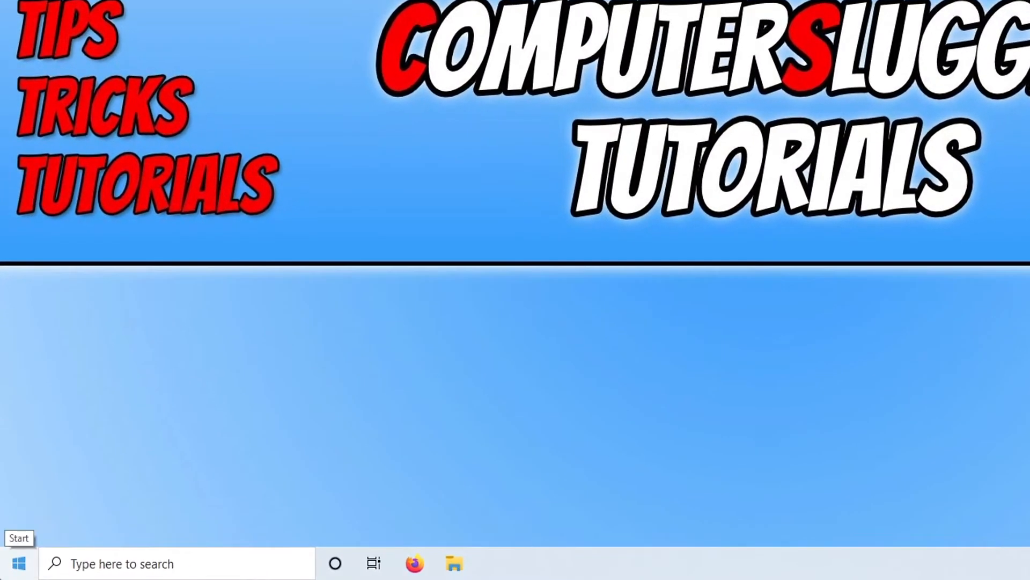
Step: Open Device Manager's Display adaptors to reveal the NVIDIA GeForce GTX 1660 SUPER
right_click(18, 563)
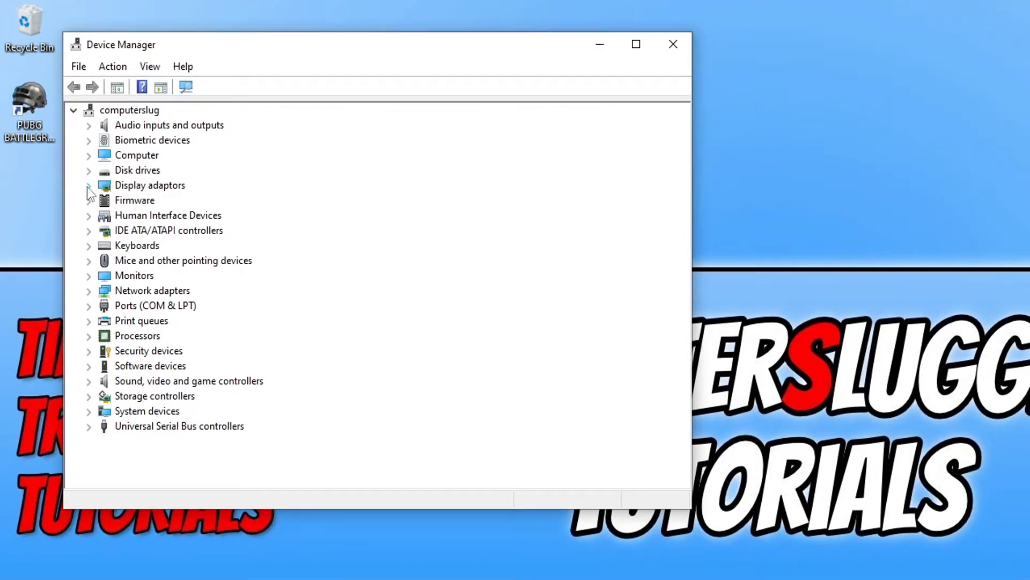
left_click(88, 185)
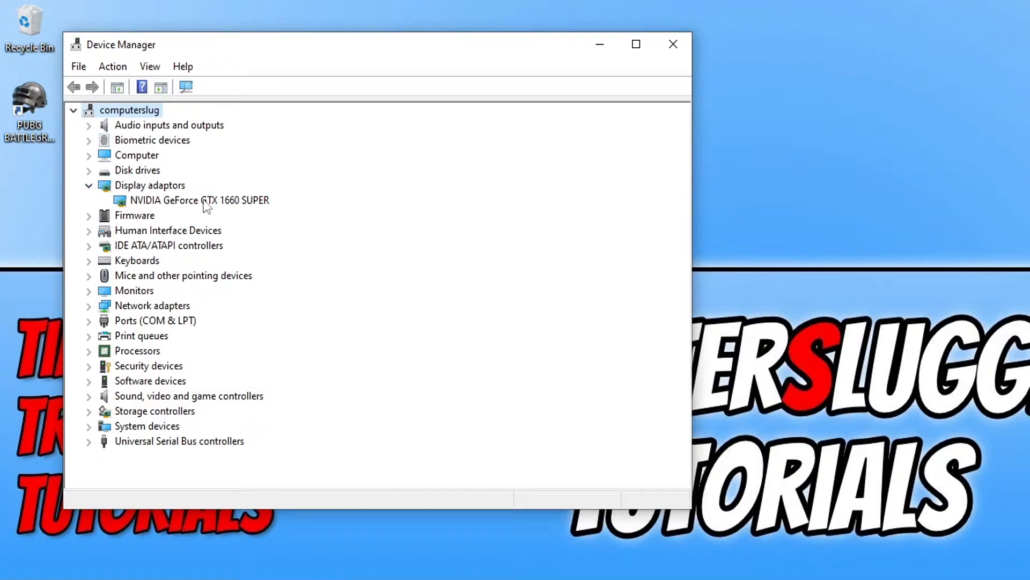
mouse_move(272, 212)
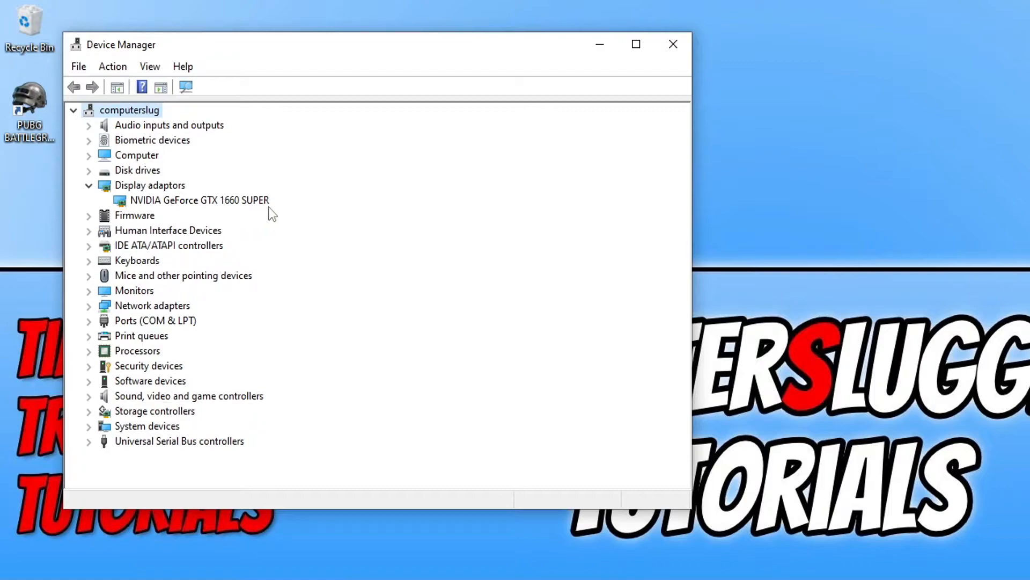
mouse_move(275, 214)
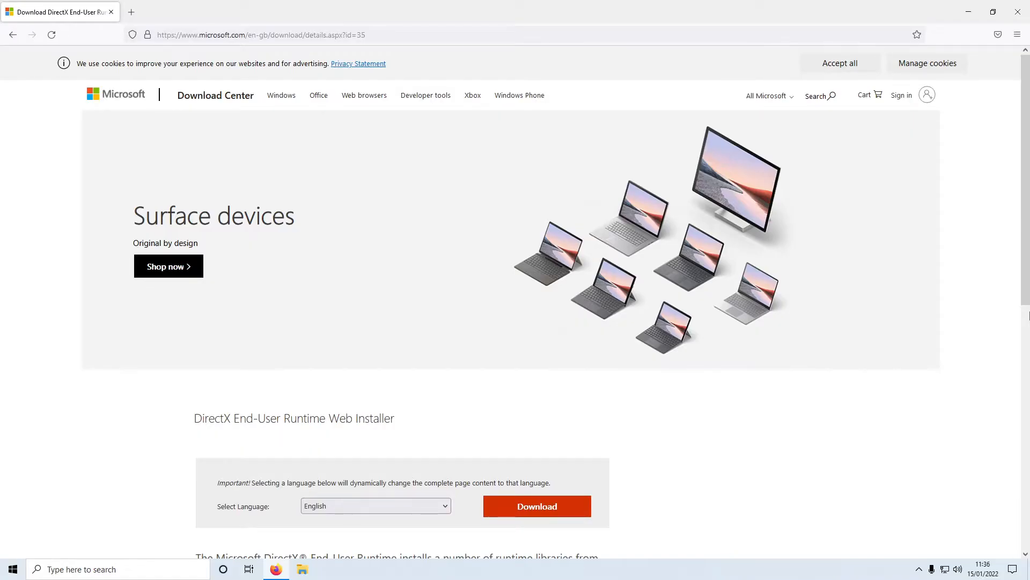
mouse_move(979, 286)
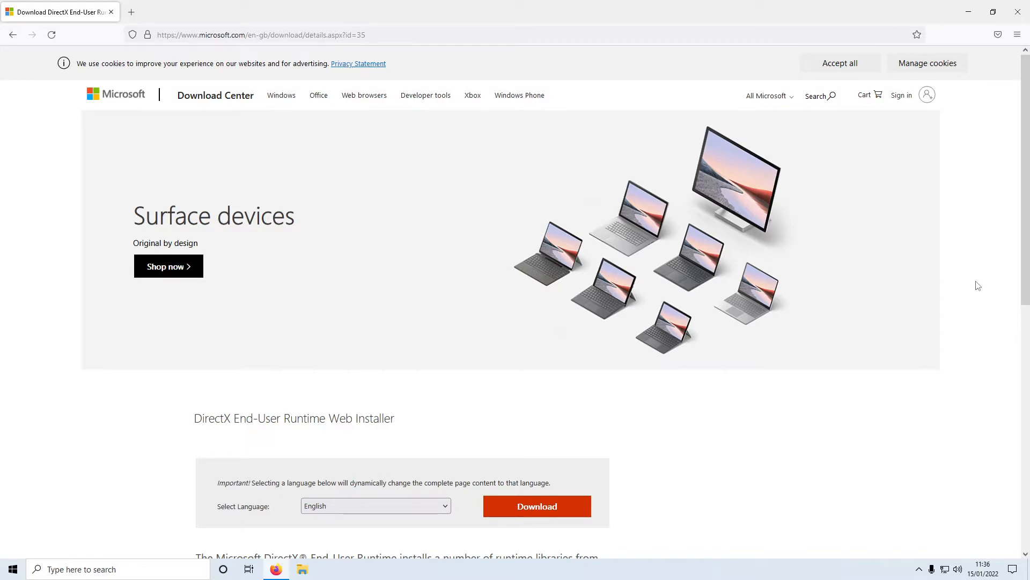
Step: Download the DirectX End-User Runtime Web Installer and launch it
scroll("down", 3)
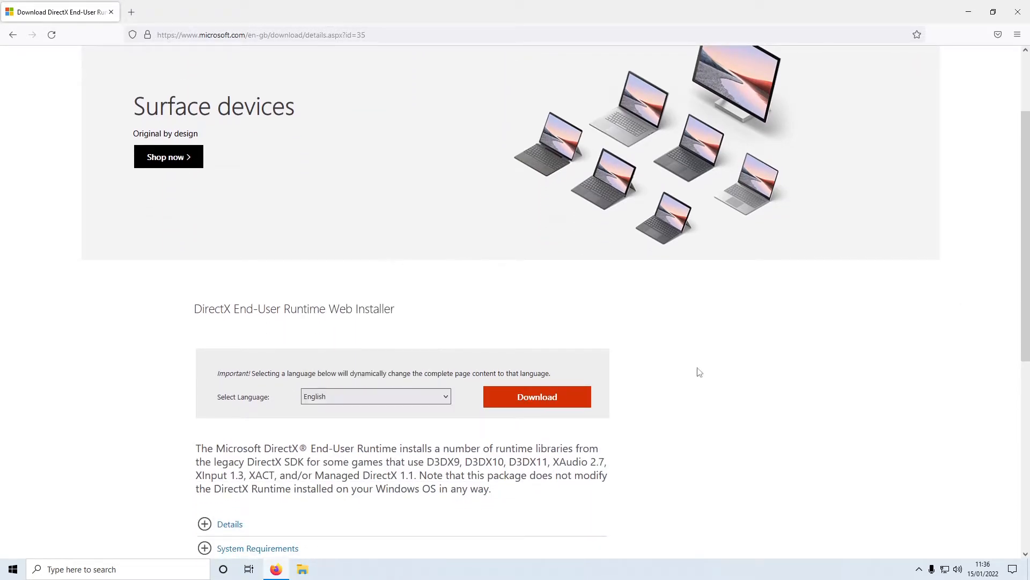
left_click(537, 396)
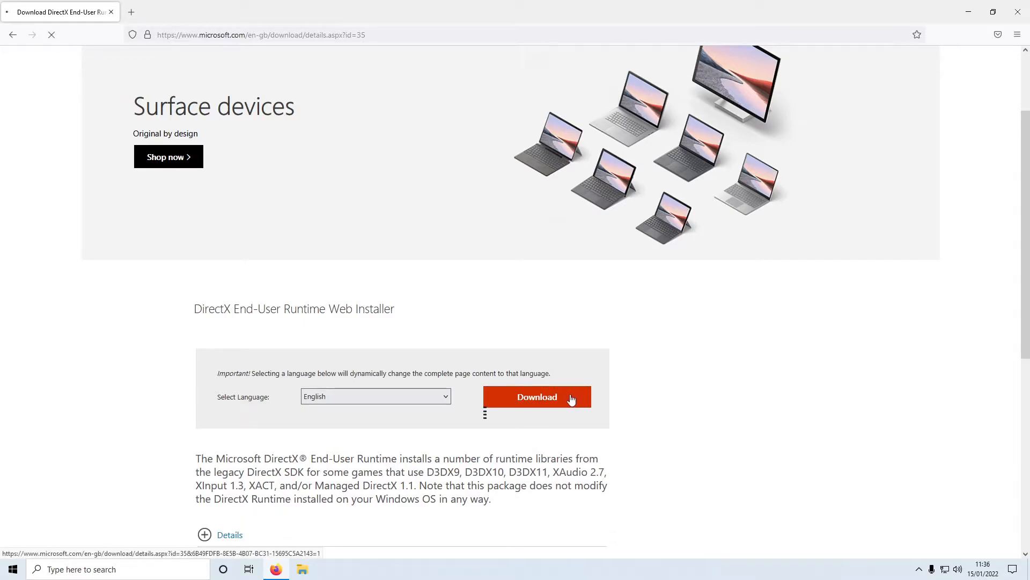
left_click(537, 396)
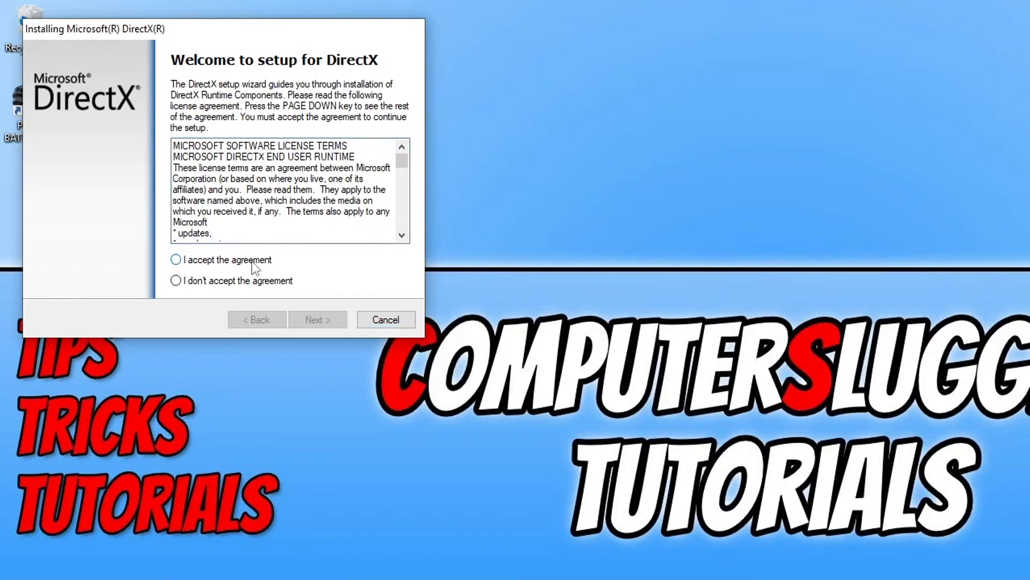
Step: Accept the DirectX licence, skip the Bing Bar, and finish the setup
left_click(317, 319)
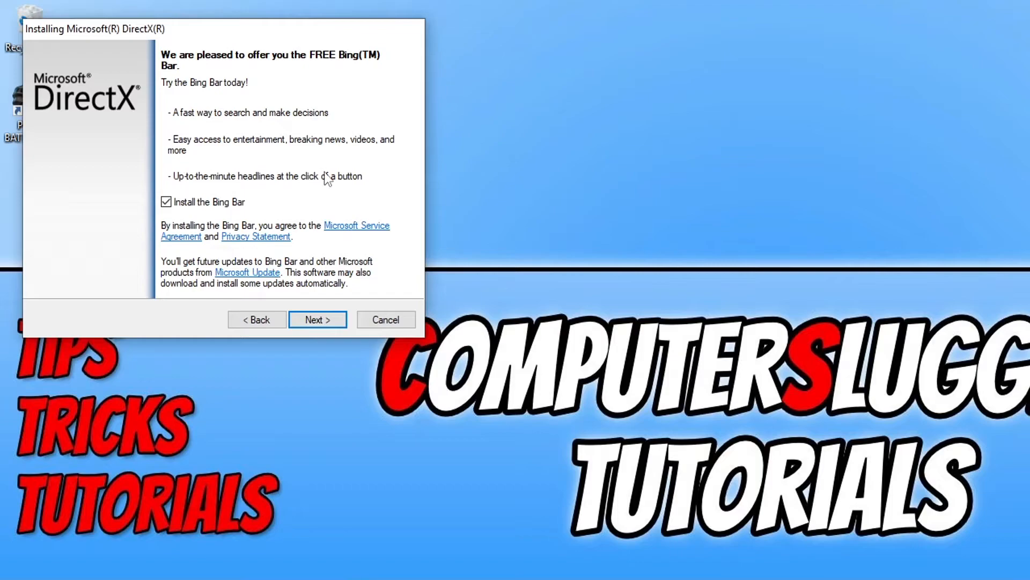
left_click(166, 202)
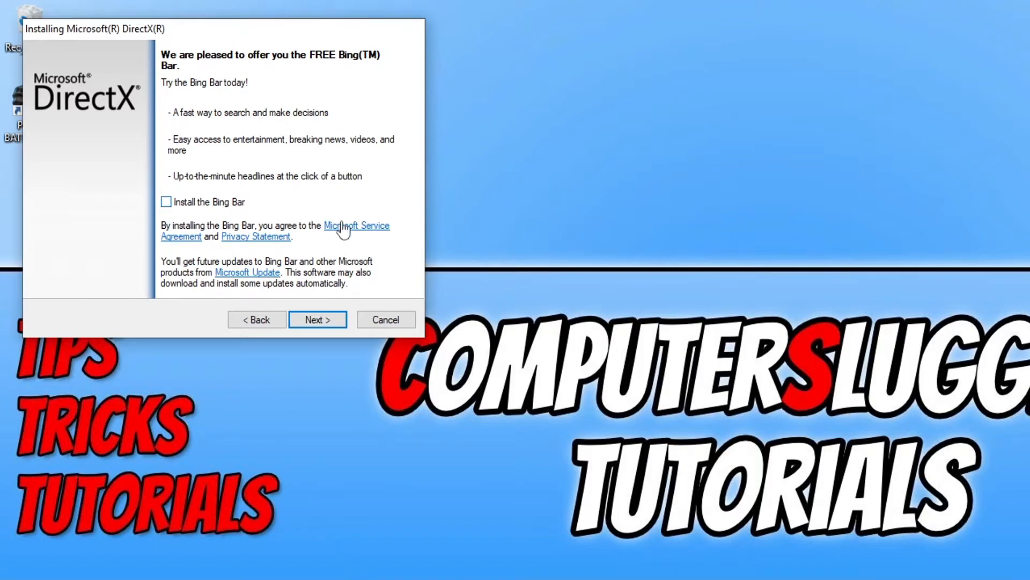
left_click(316, 319)
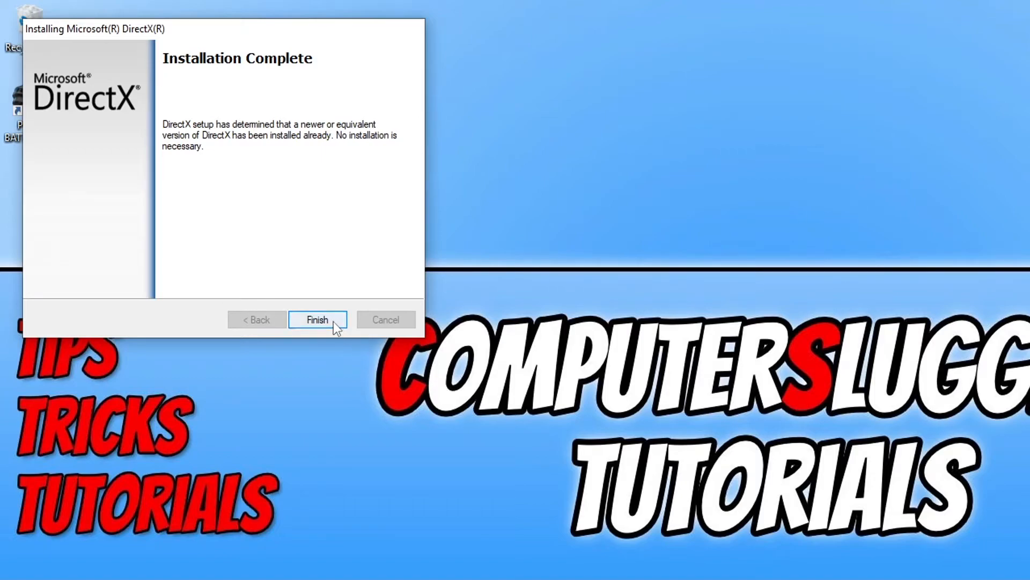
left_click(317, 320)
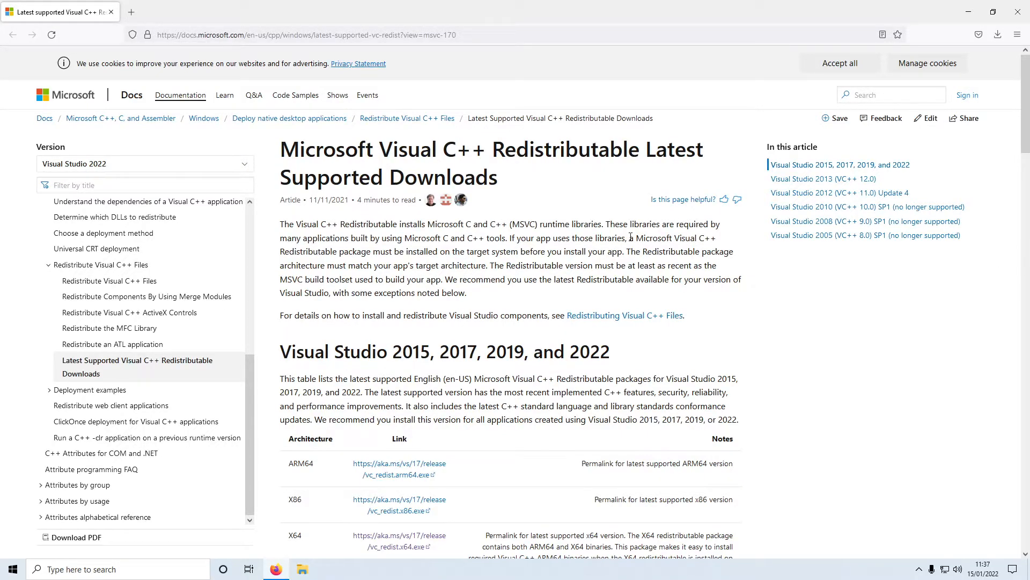
Step: Download vc_redist.x64.exe for Visual Studio 2015–2022 and open it
scroll("down", 3)
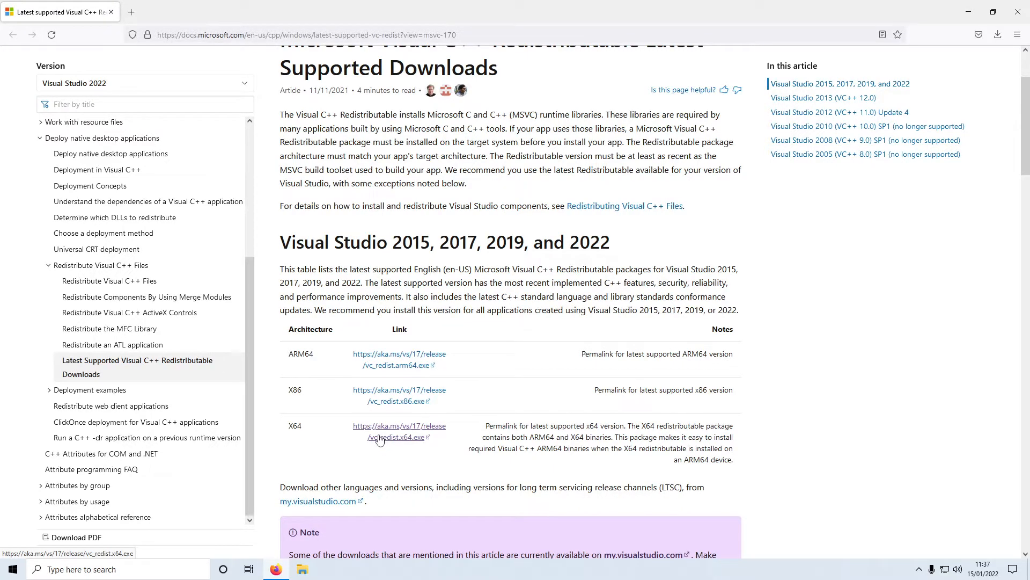
mouse_move(373, 441)
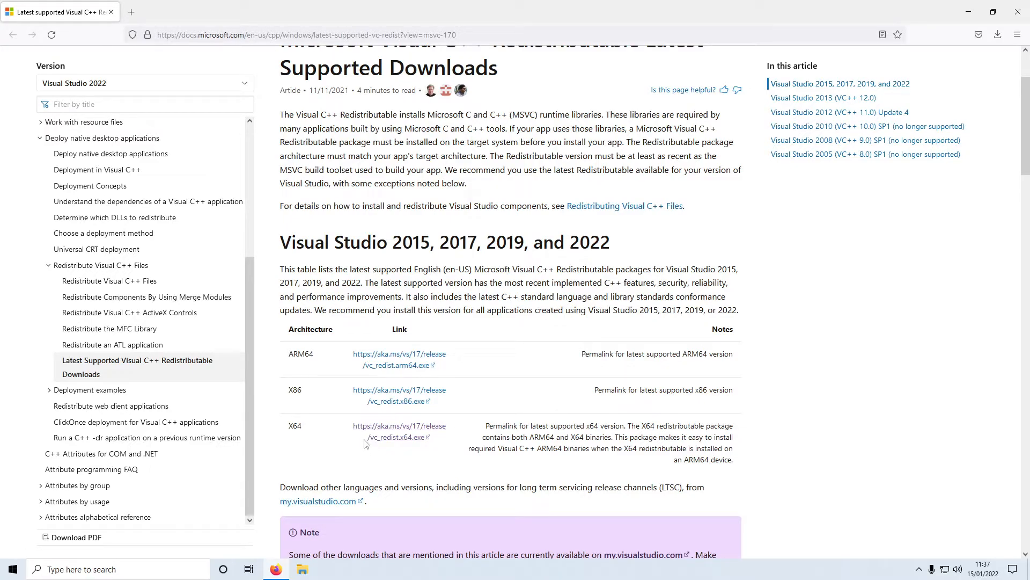
left_click(398, 437)
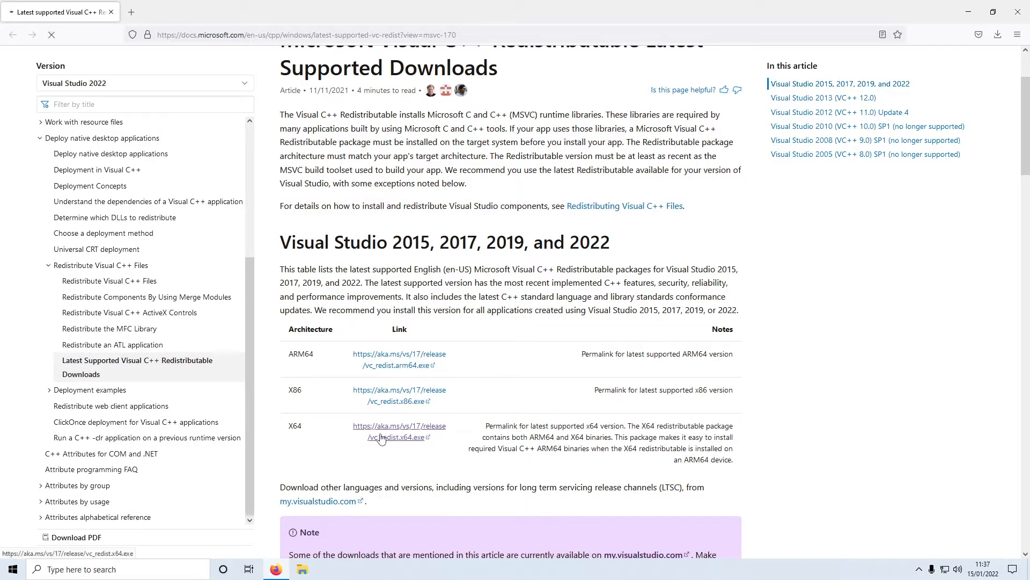
left_click(398, 433)
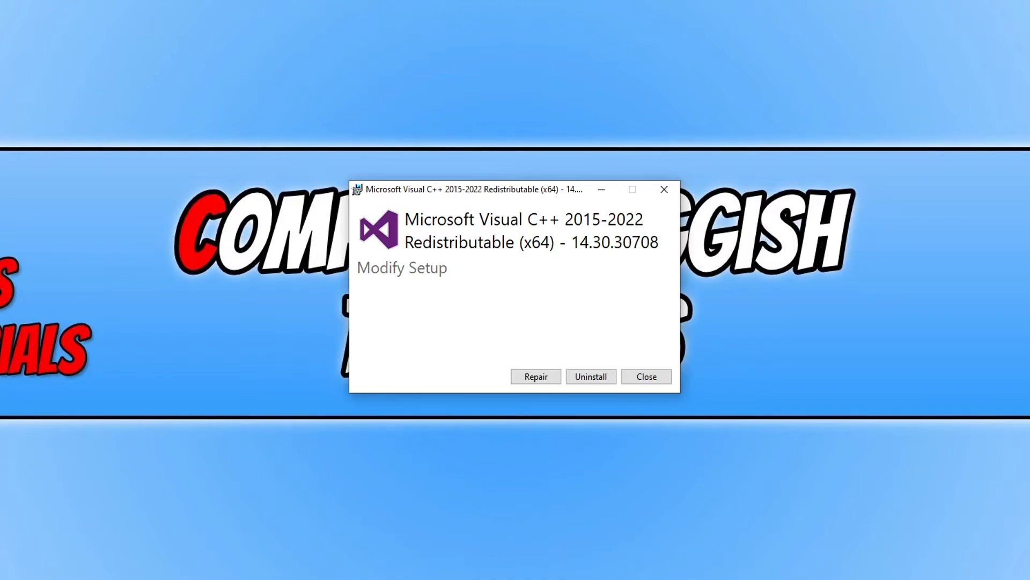
mouse_move(372, 65)
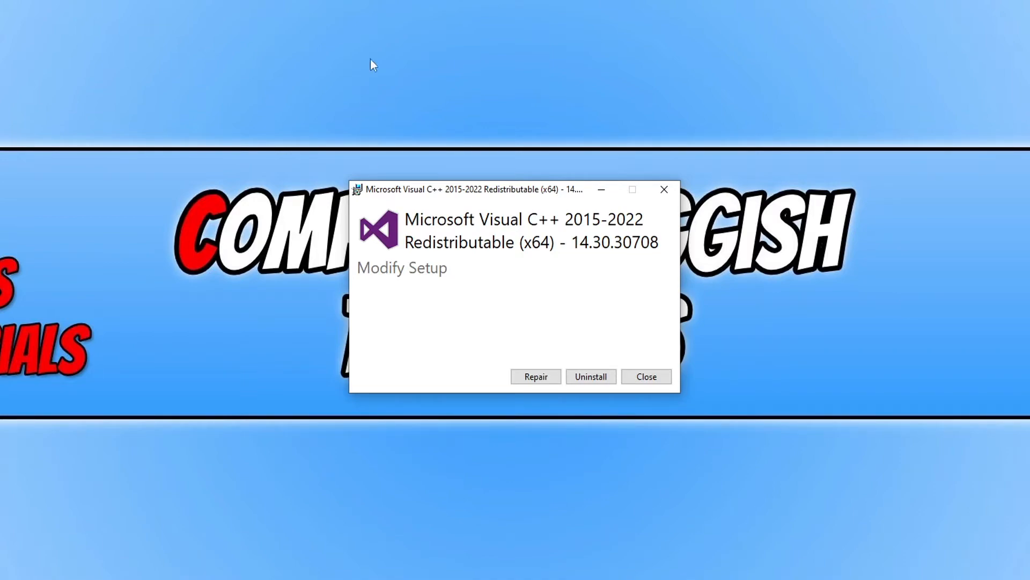
mouse_move(590, 376)
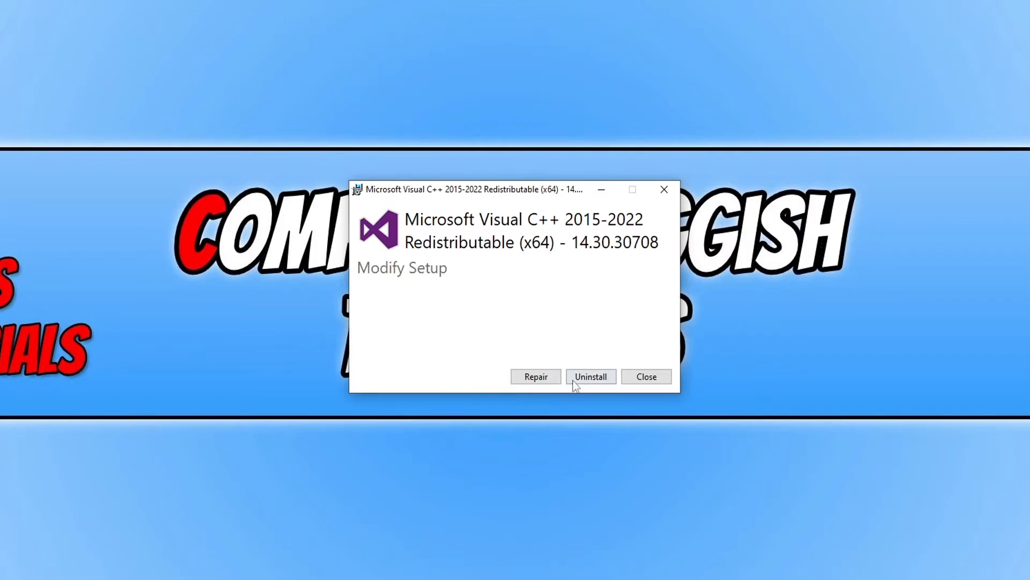
Step: Uninstall the x64 Visual C++ 2015-2022 runtime and restart to finish
left_click(591, 376)
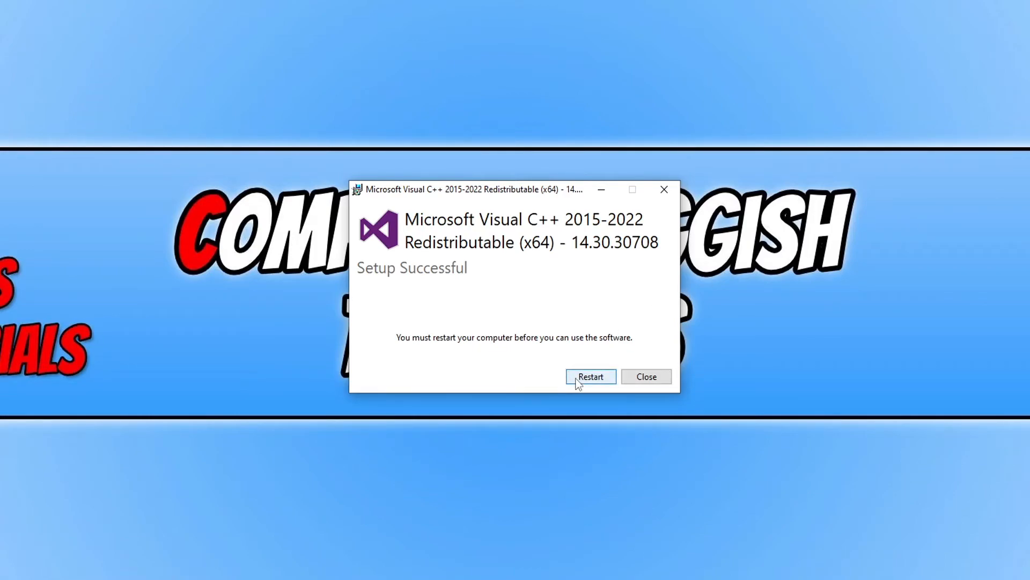
left_click(645, 376)
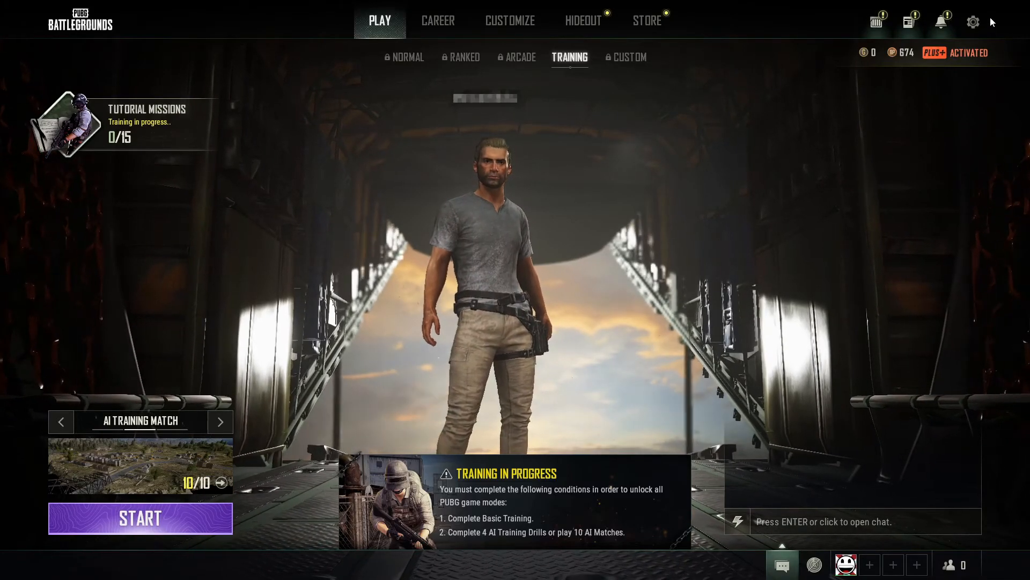
Step: Open PUBG's Settings from the lobby's System Menu
key("Escape")
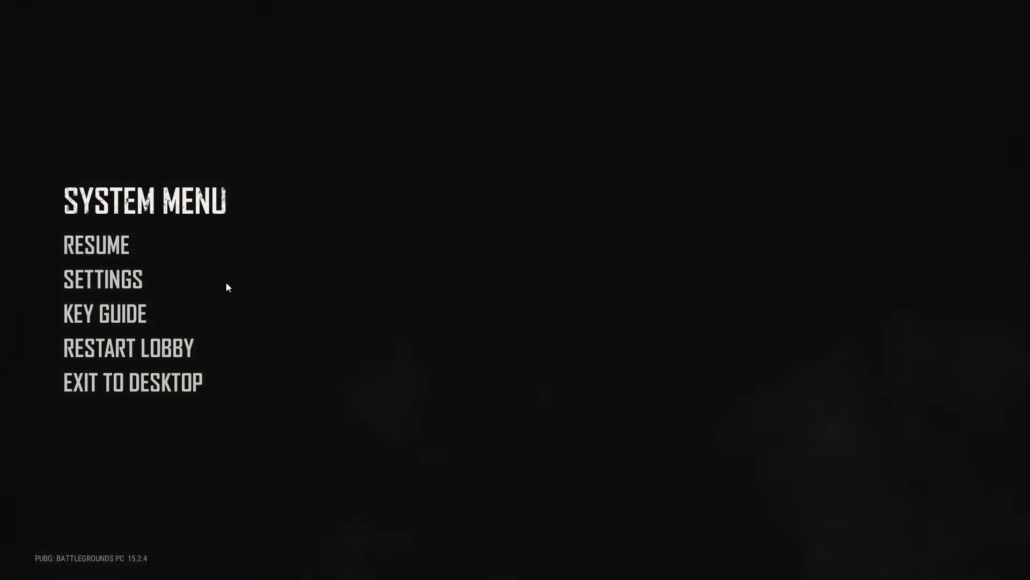
left_click(102, 279)
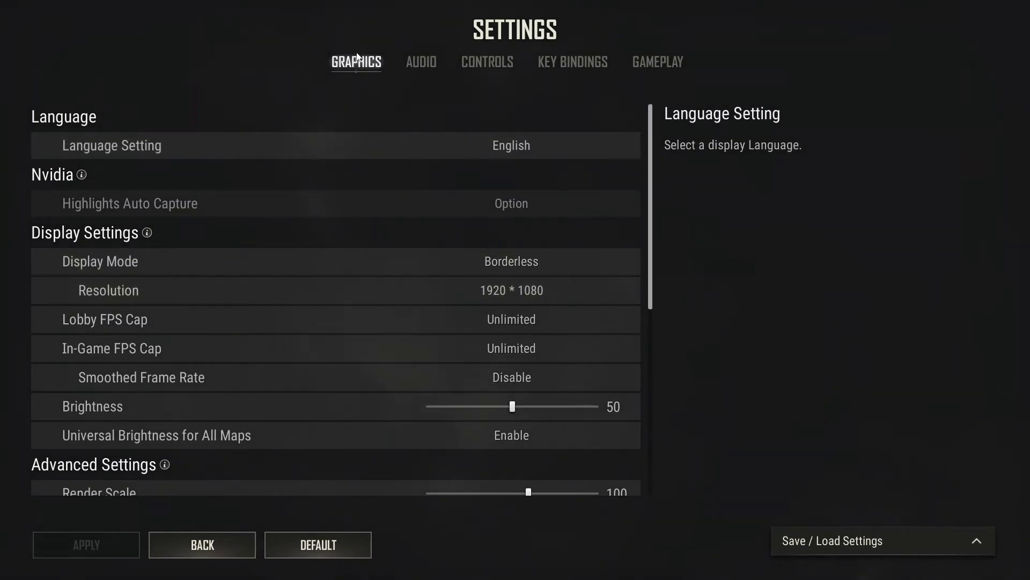
Step: Cycle the DirectX Version setting and settle on DirectX 11 Enhanced
scroll("down", 3)
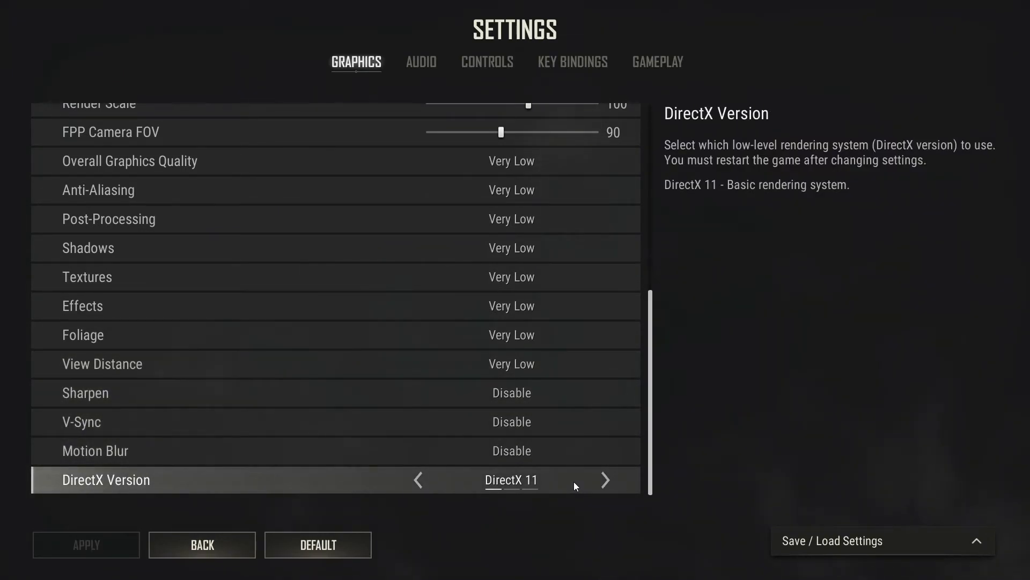
left_click(603, 480)
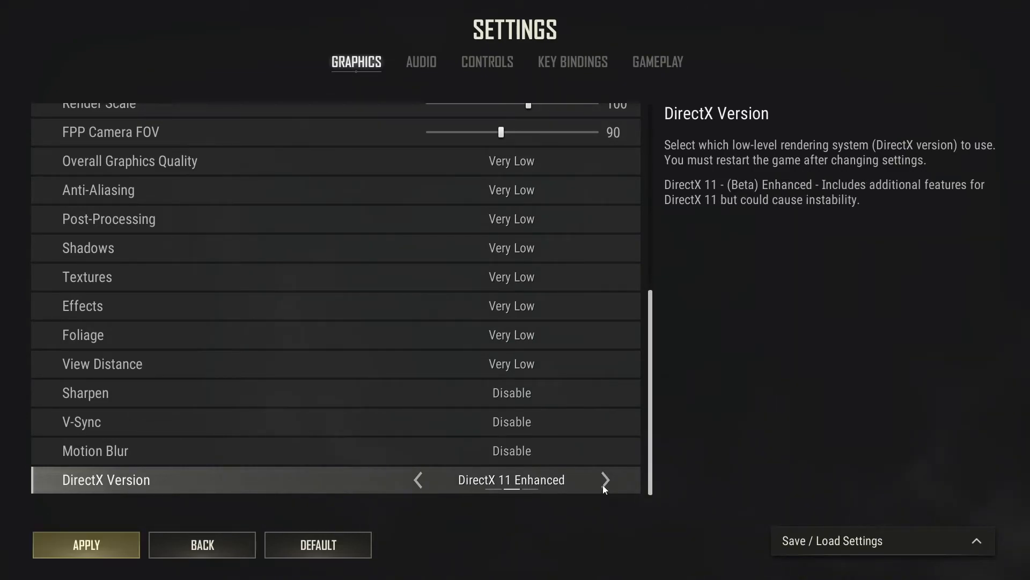
left_click(605, 479)
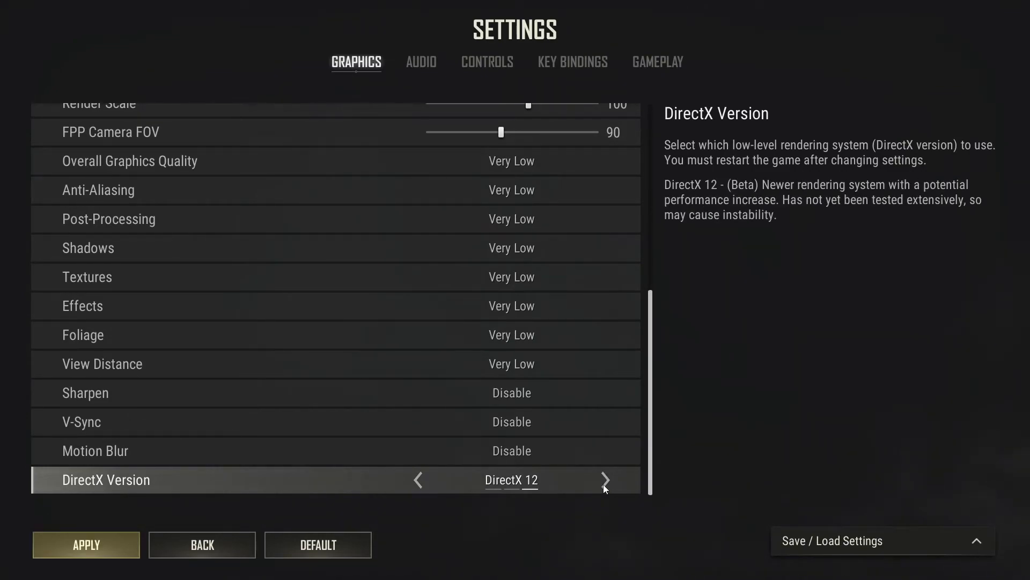
mouse_move(477, 482)
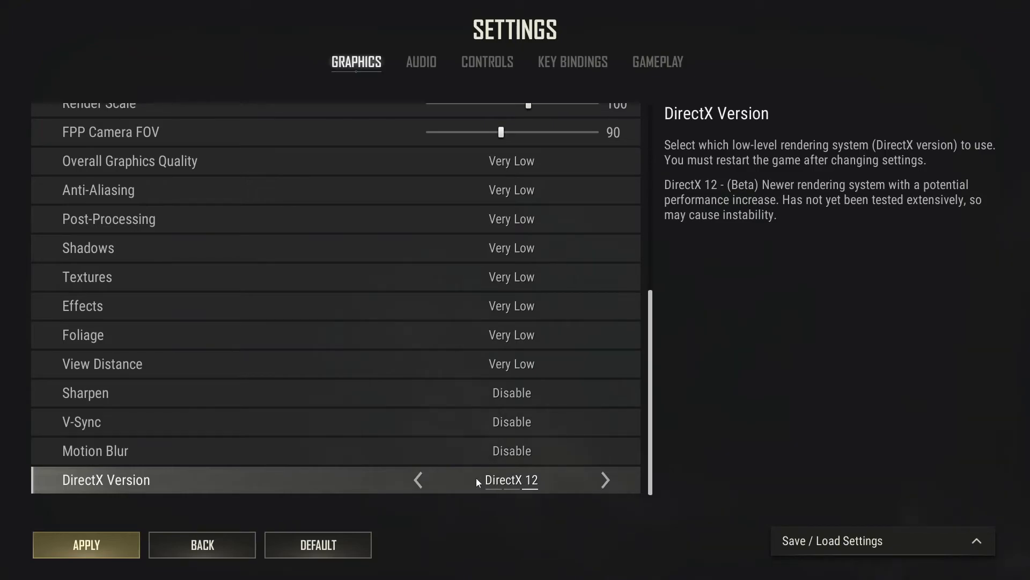
left_click(418, 480)
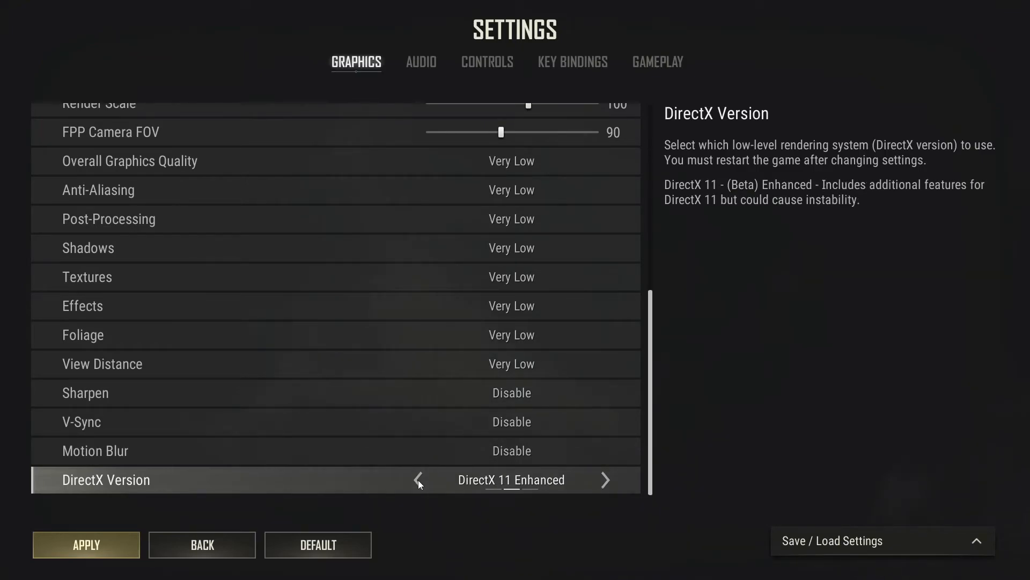
left_click(418, 480)
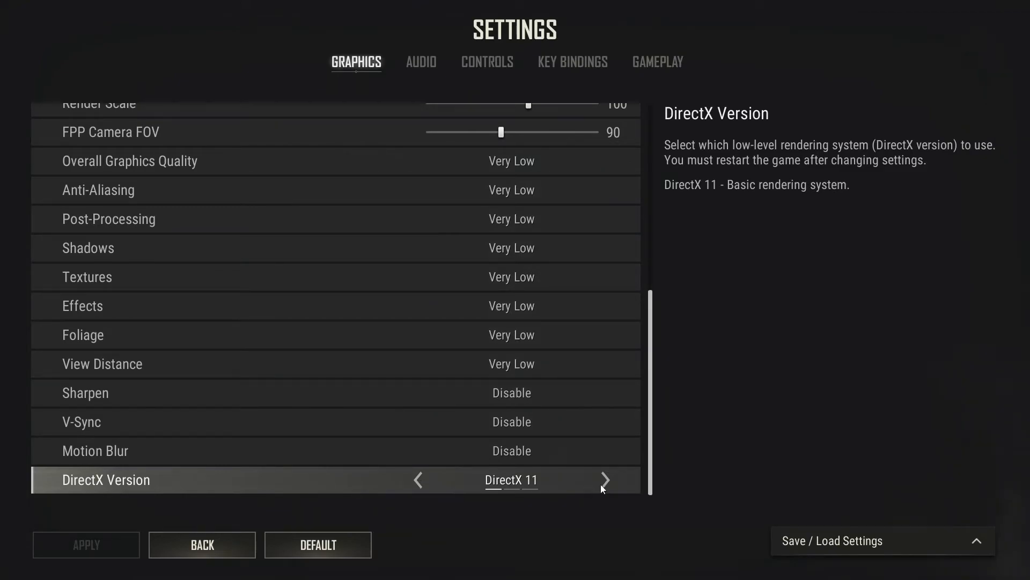
left_click(604, 480)
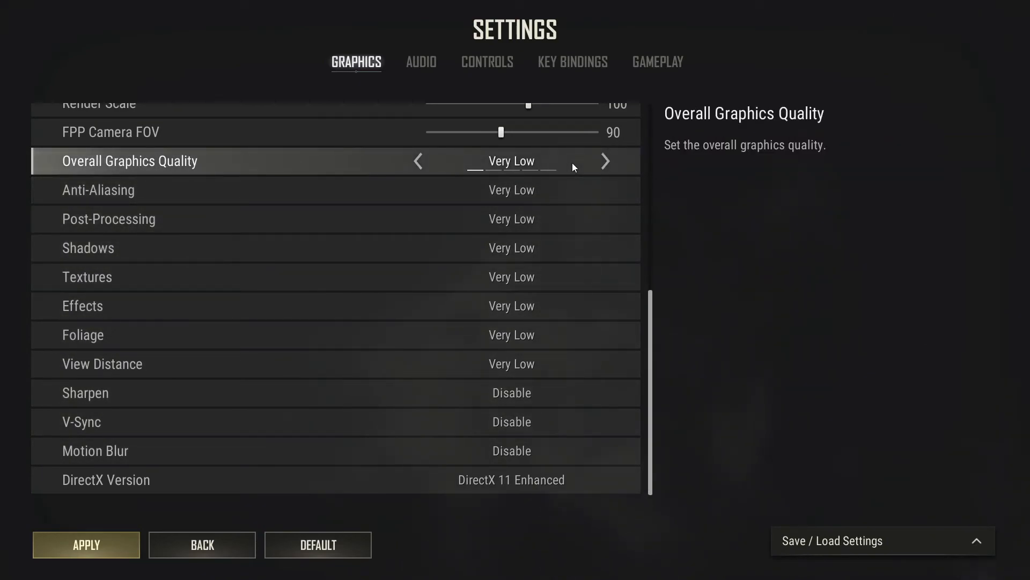
Step: Cycle the Overall Graphics Quality presets and stop on Medium
left_click(605, 161)
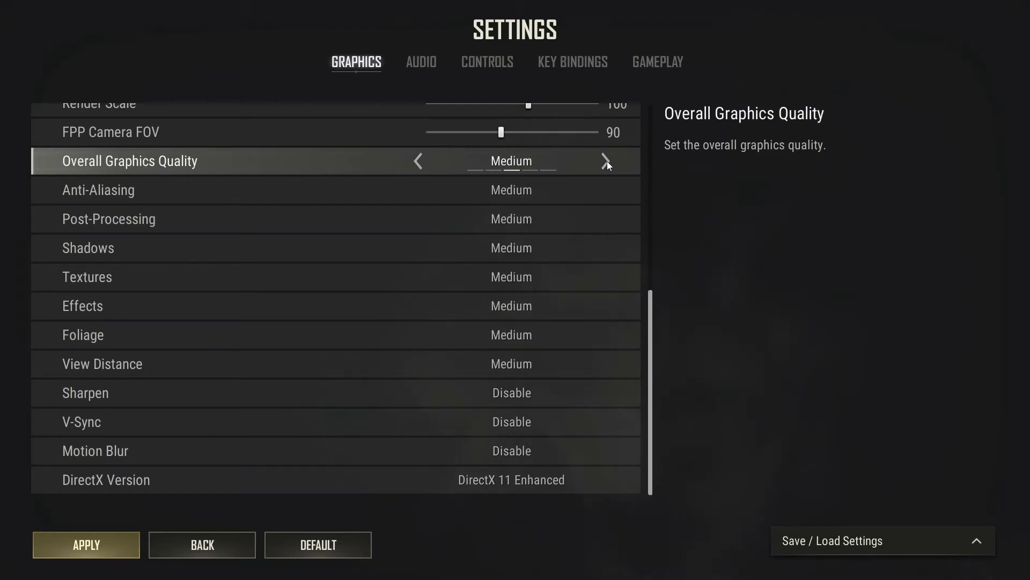
left_click(606, 161)
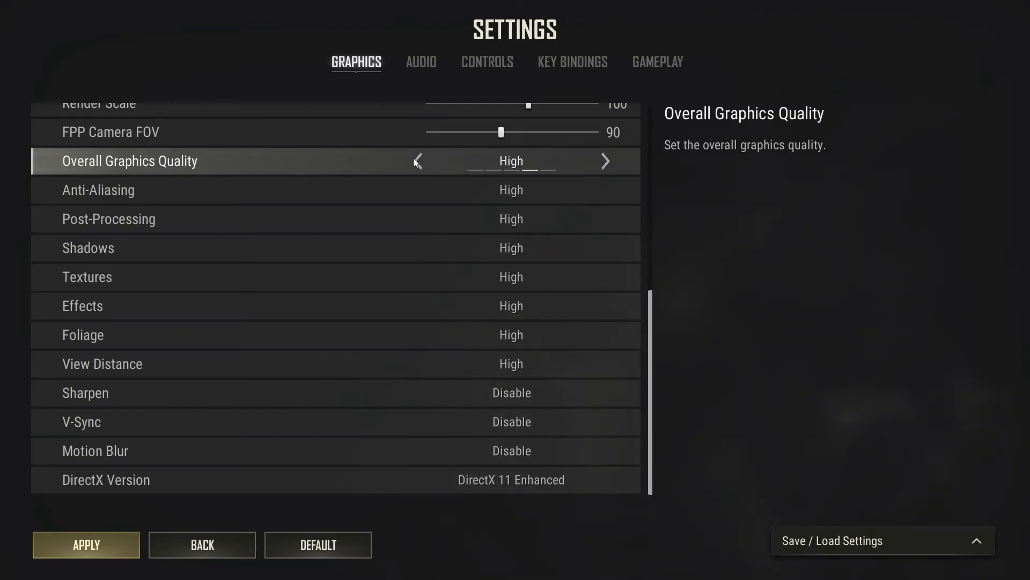
left_click(416, 161)
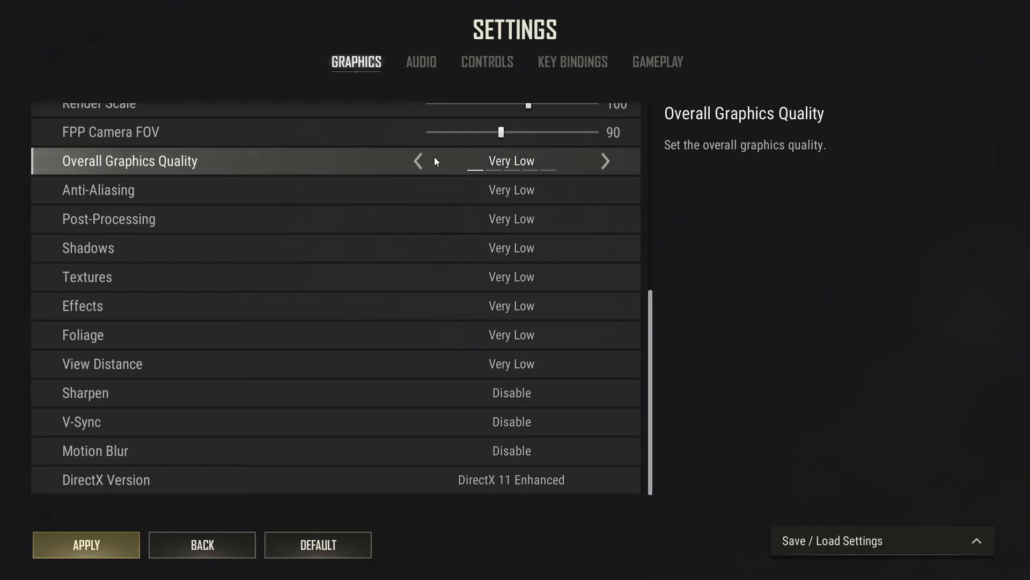
left_click(605, 161)
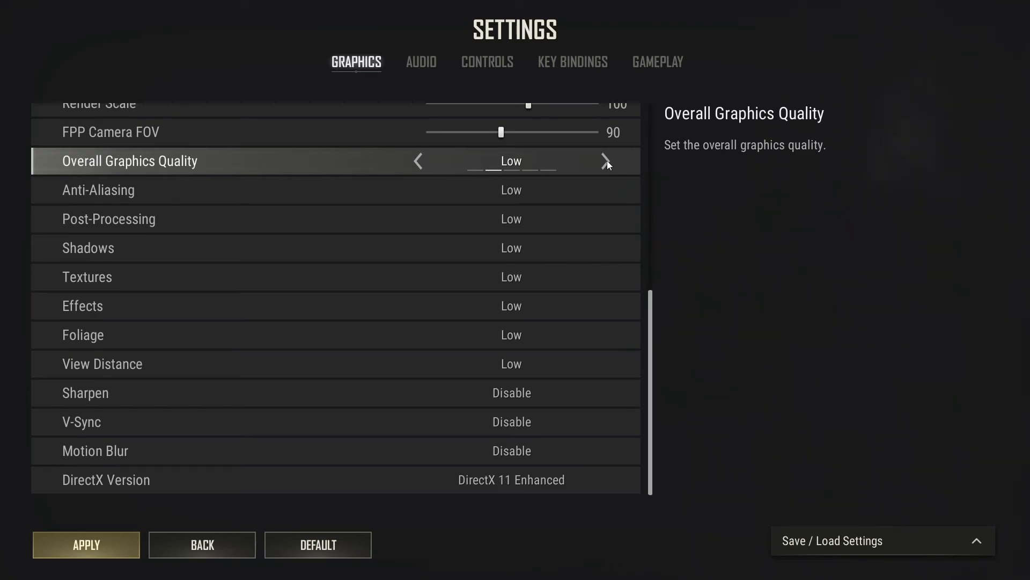
left_click(606, 161)
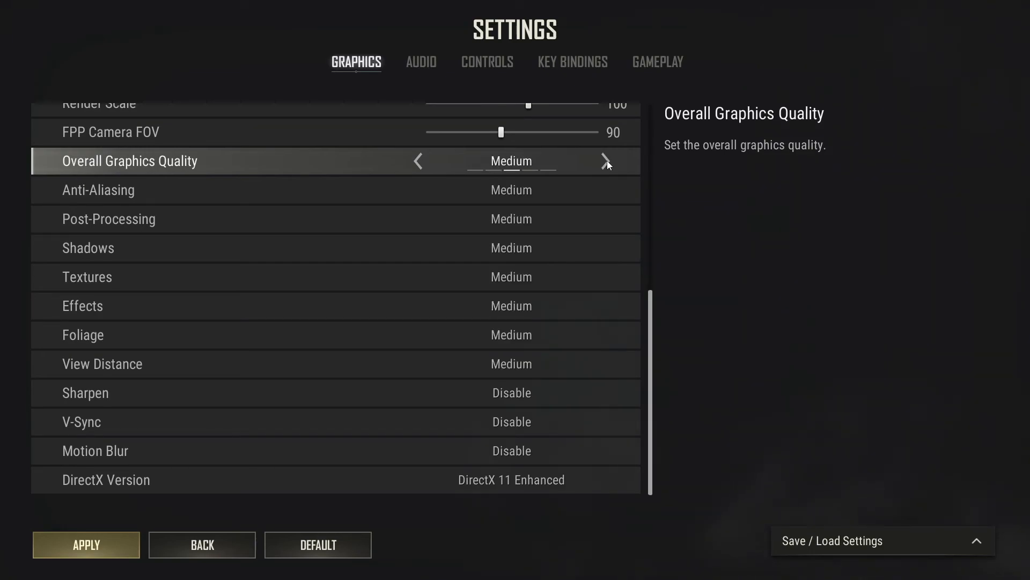